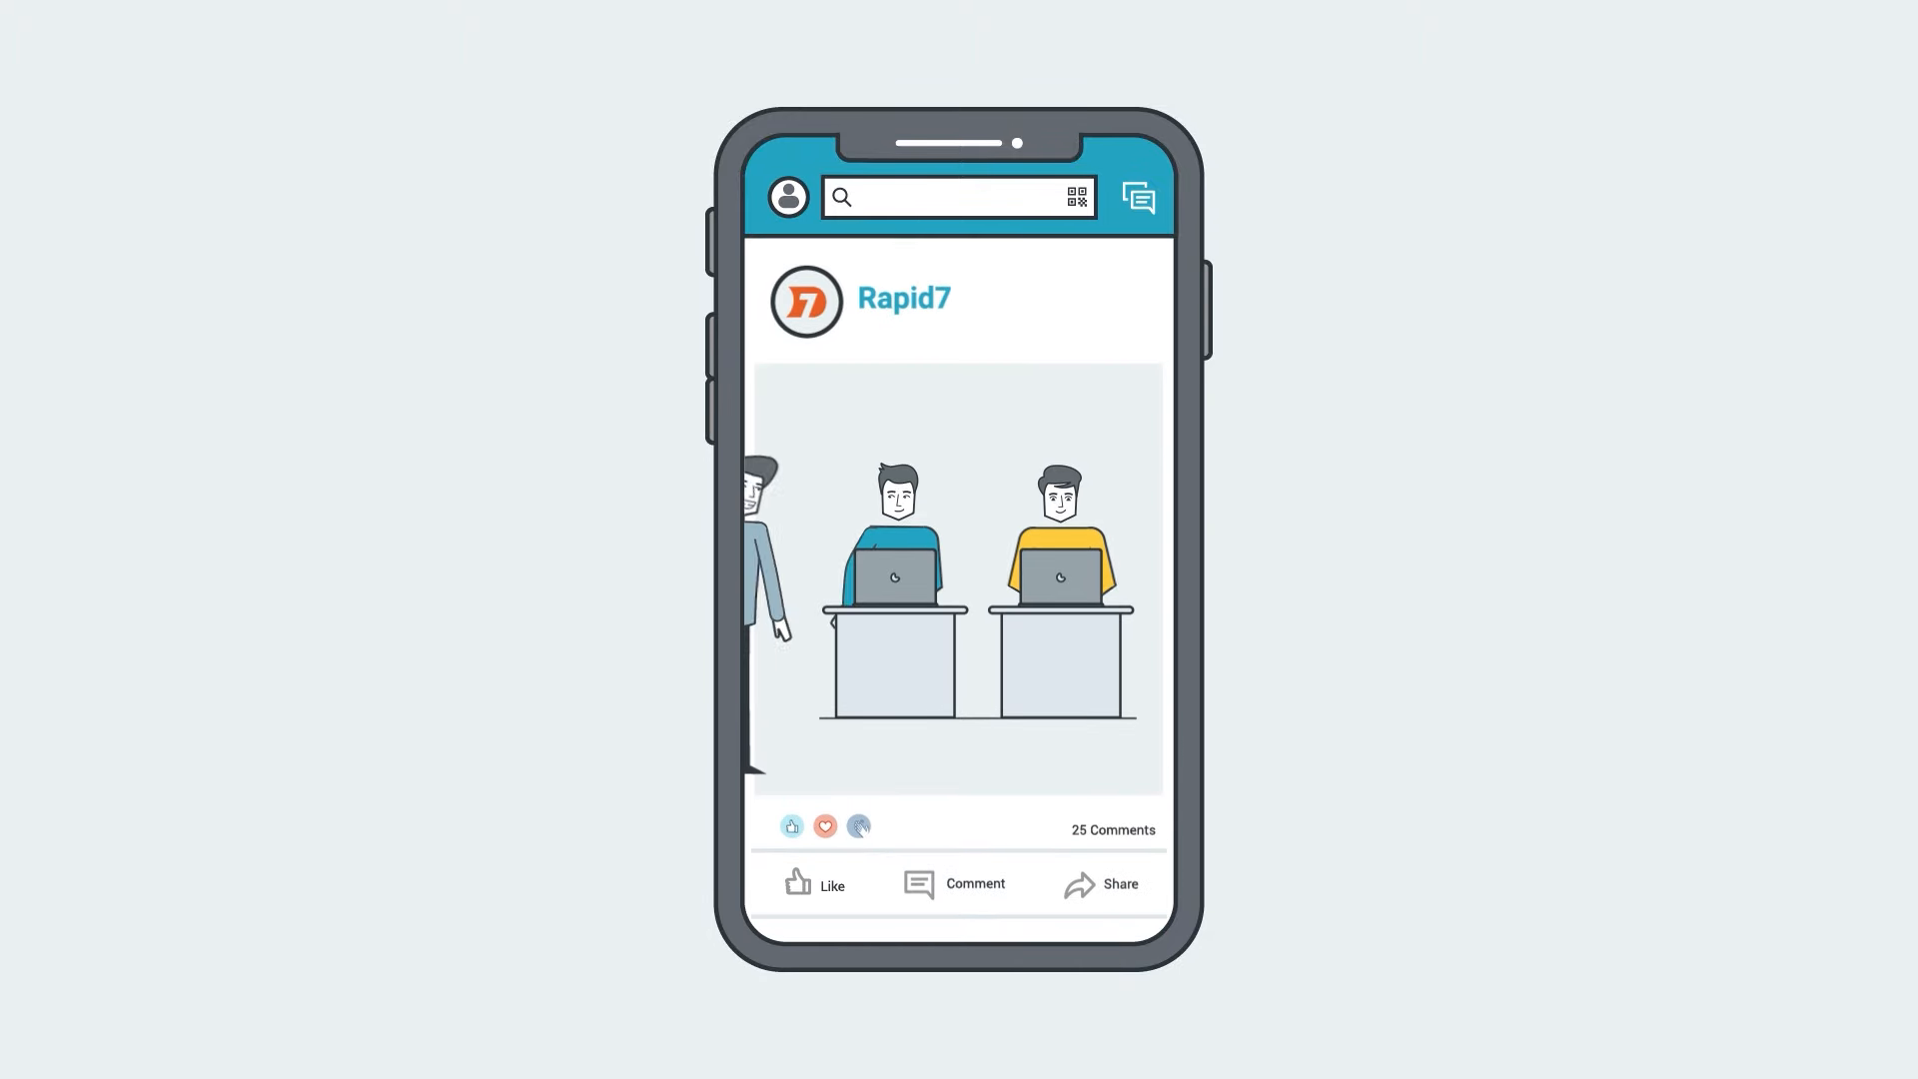
scroll("down", 3)
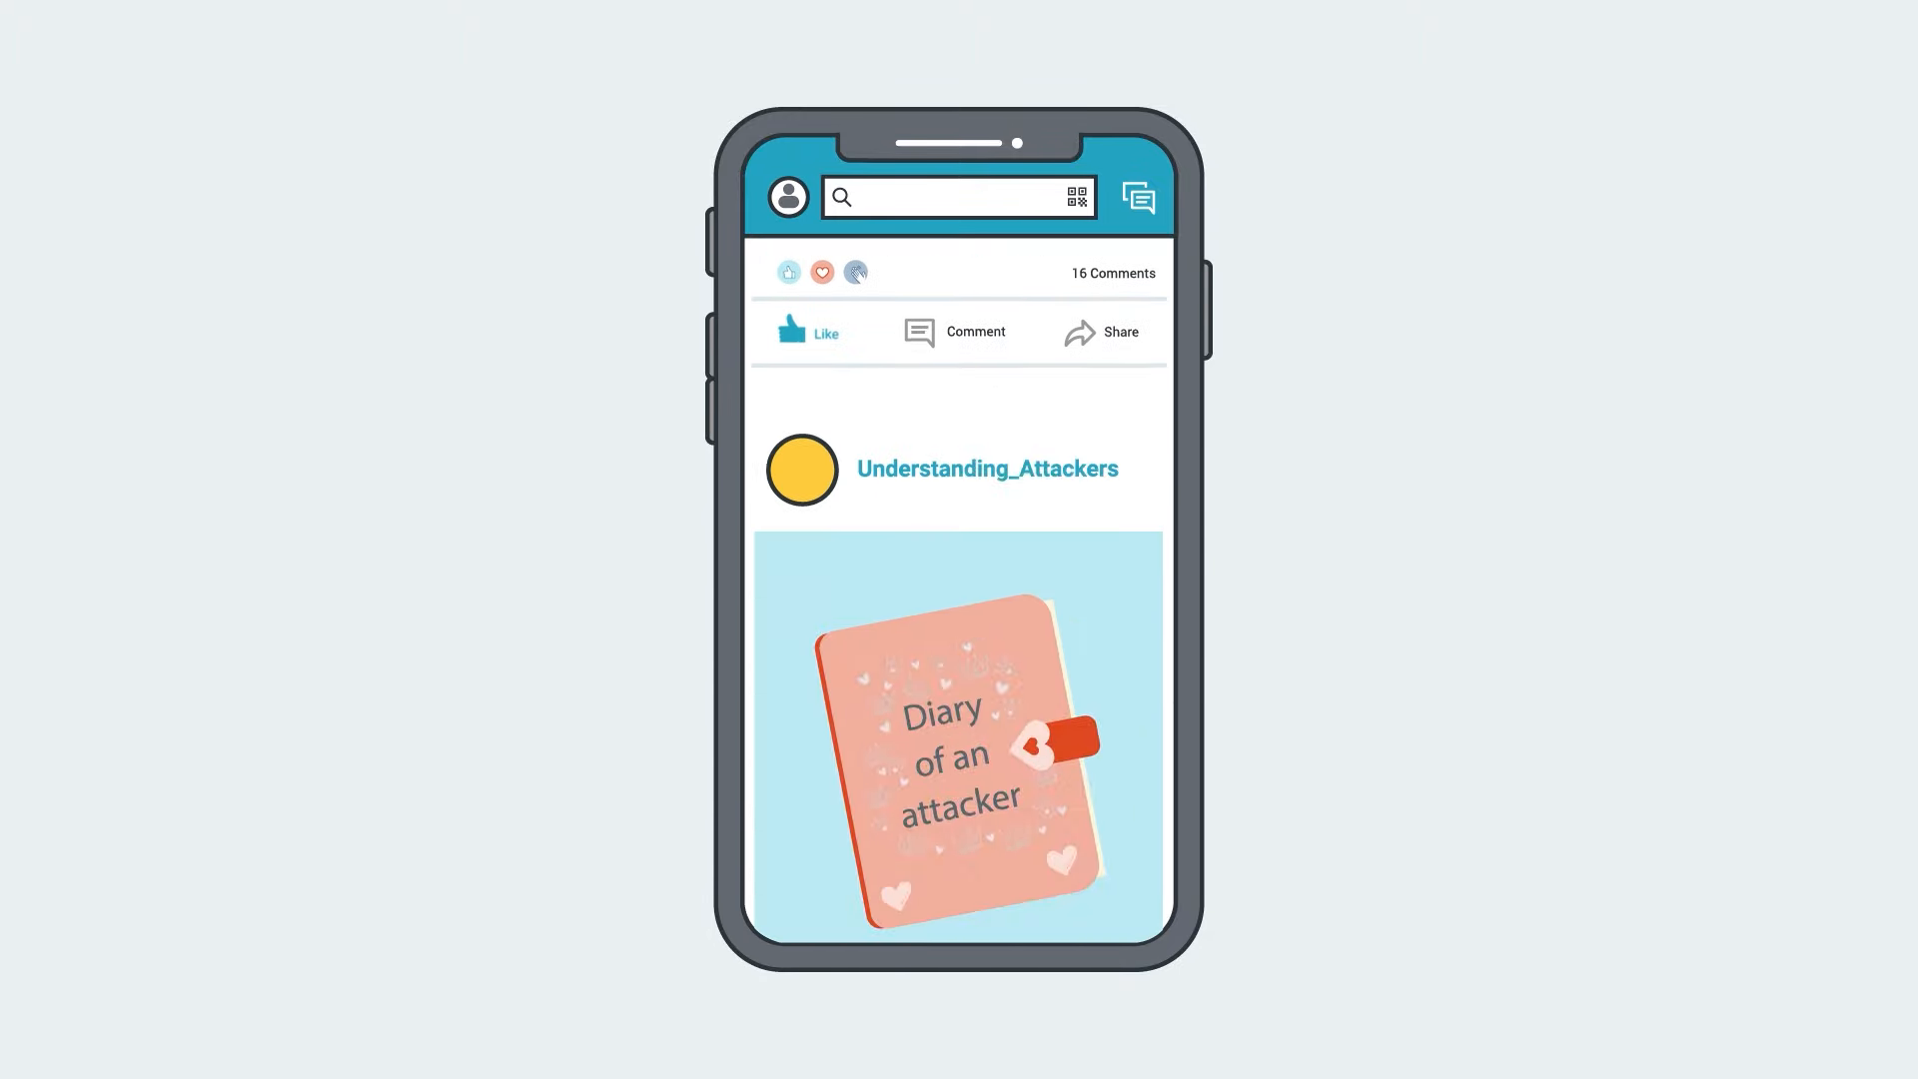